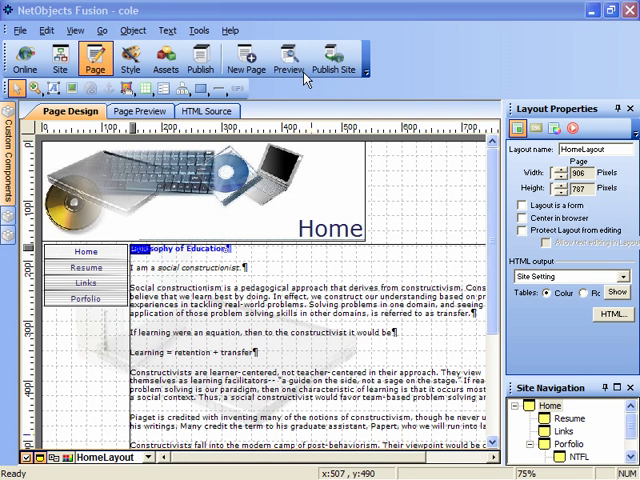
Preview the Home page in Internet Explorer, then close the browser to resume editing
{"action": "left_click", "coordinate": [288, 56]}
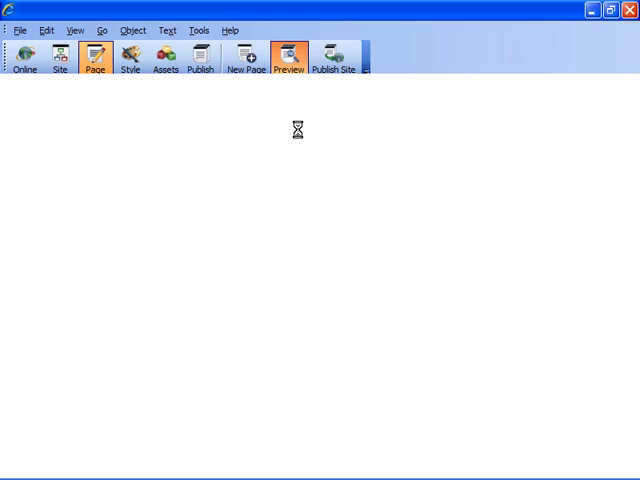
{"action": "left_click", "coordinate": [288, 56]}
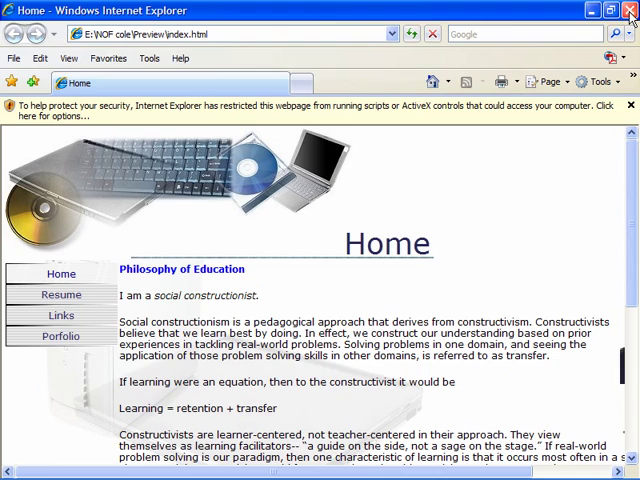
{"action": "left_click", "coordinate": [630, 10]}
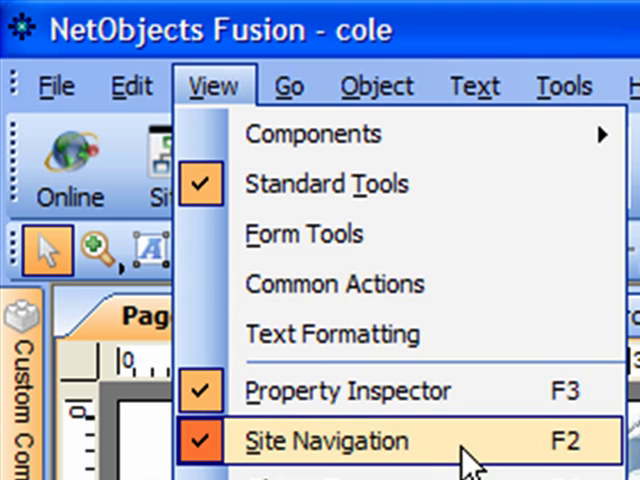
{"action": "mouse_move", "coordinate": [530, 460]}
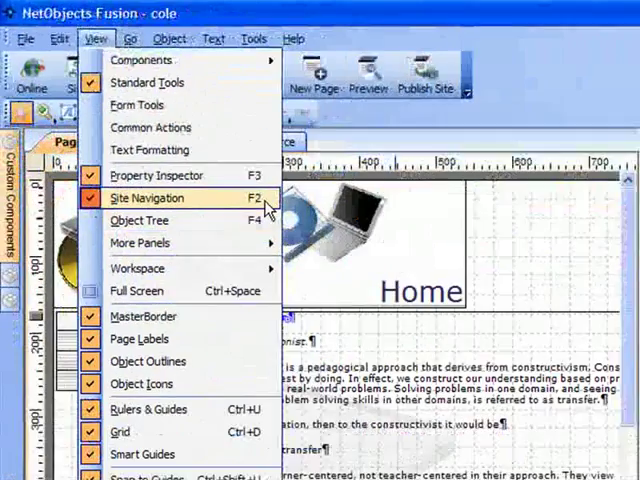
Enlarge the Site Navigation panel so the Foundations and Methods subpages are listed
{"action": "left_click", "coordinate": [148, 196]}
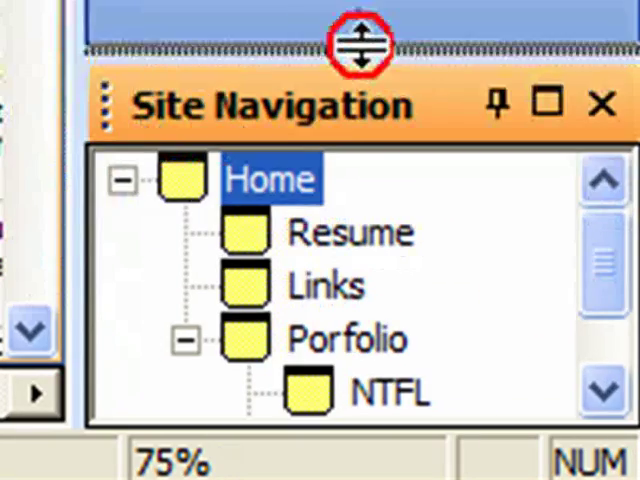
{"action": "scroll", "scroll_direction": "down", "scroll_amount": 3}
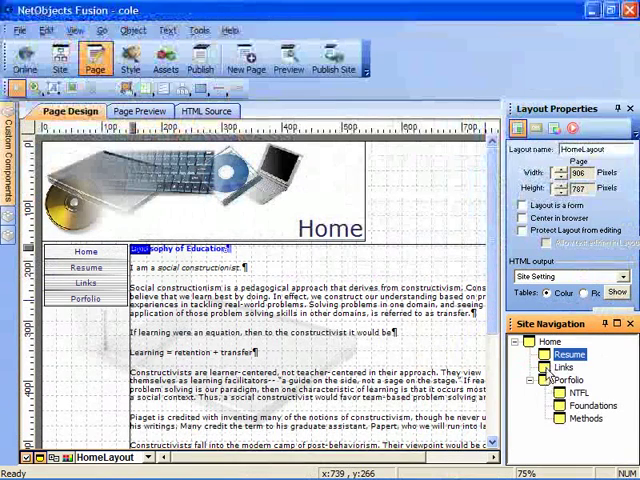
Select Home in the site tree and enable 'Center in browser', then move on to Resume
{"action": "left_click", "coordinate": [580, 392]}
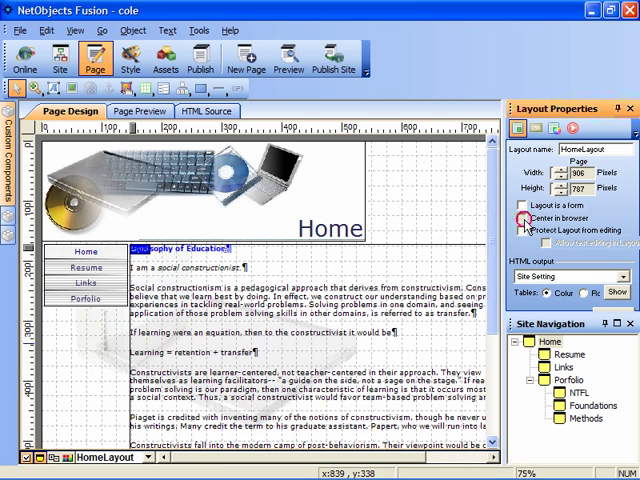
{"action": "left_click", "coordinate": [522, 216]}
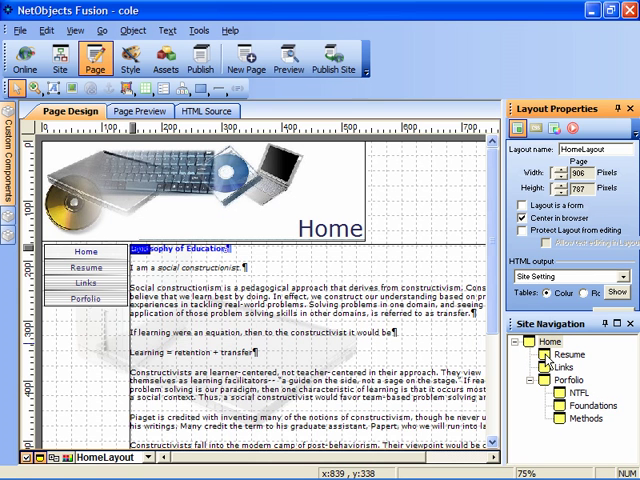
{"action": "left_click", "coordinate": [562, 368]}
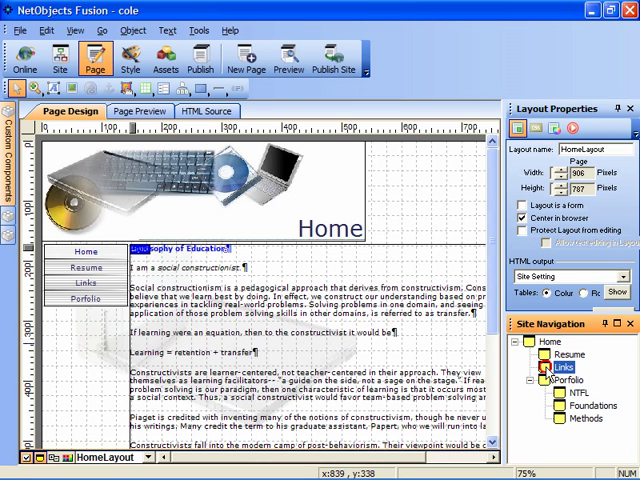
Enable 'Center in browser' for the Links page and move on to Porfolio
{"action": "left_click", "coordinate": [556, 368]}
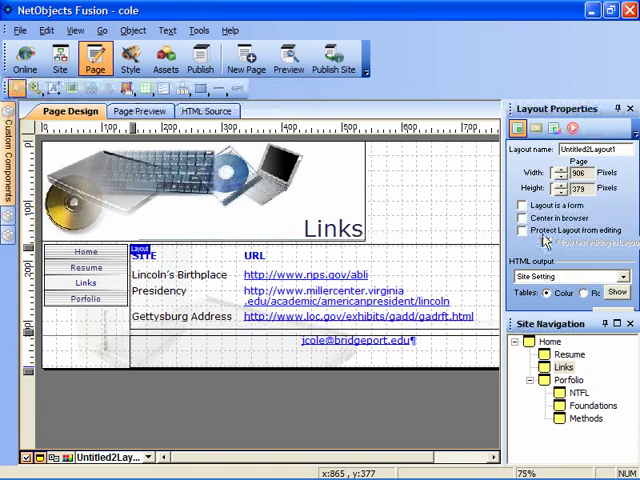
{"action": "left_click", "coordinate": [520, 218]}
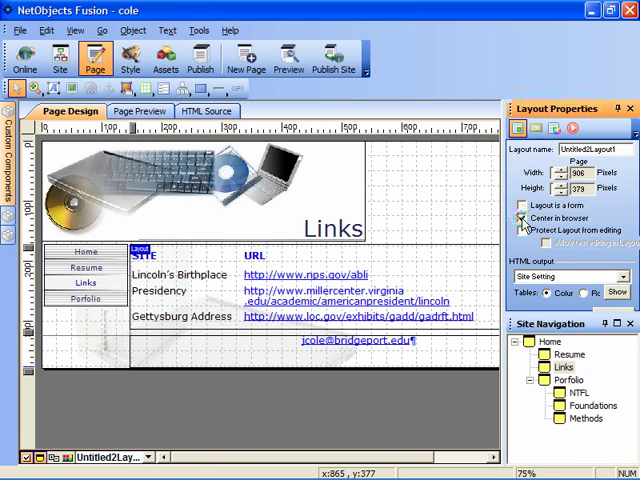
{"action": "left_click", "coordinate": [568, 370]}
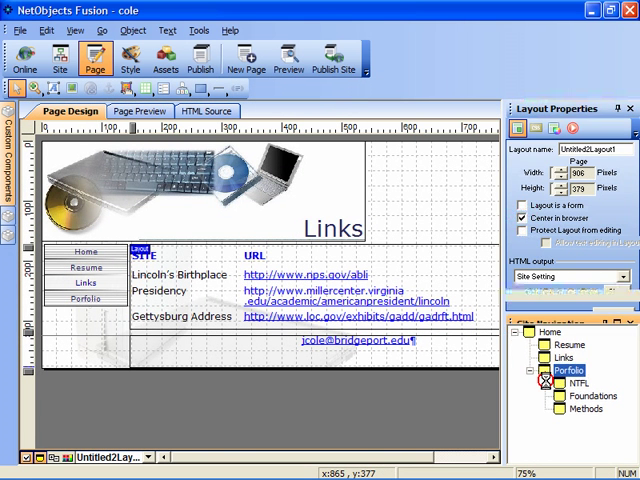
{"action": "left_click", "coordinate": [568, 370]}
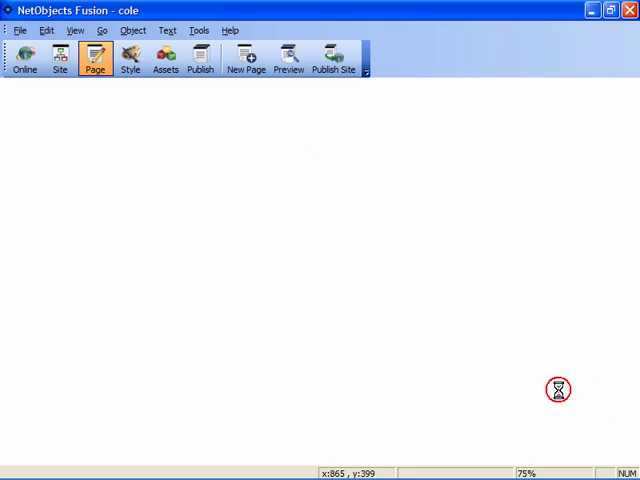
Enable 'Center in browser' for the Methods page and preview the site
{"action": "left_click", "coordinate": [96, 56]}
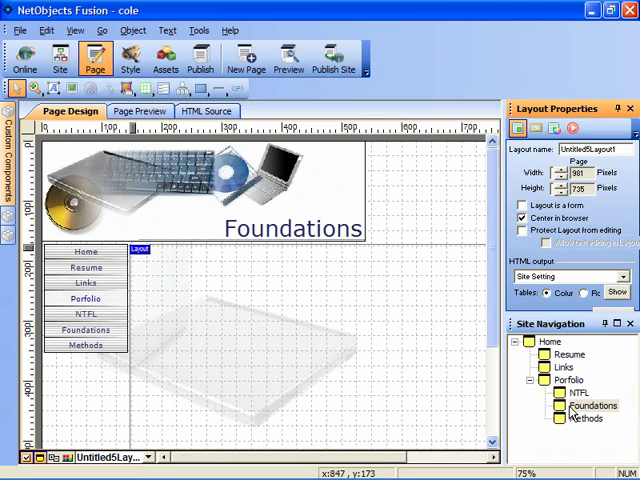
{"action": "left_click", "coordinate": [586, 418]}
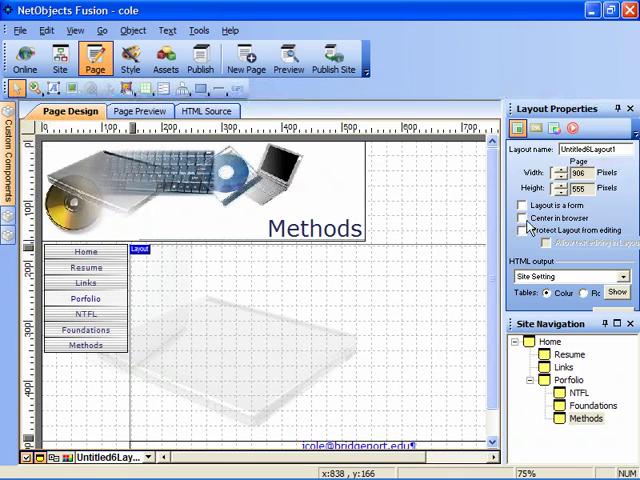
{"action": "left_click", "coordinate": [520, 220]}
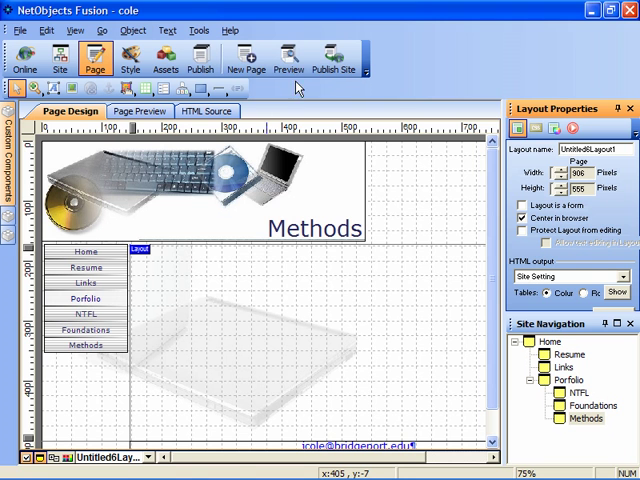
{"action": "left_click", "coordinate": [288, 56]}
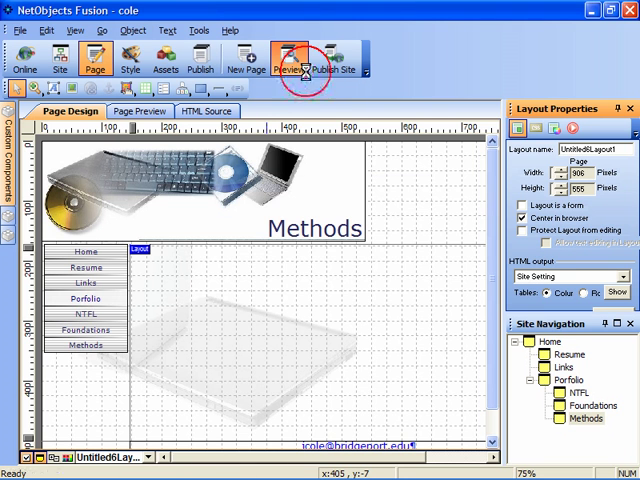